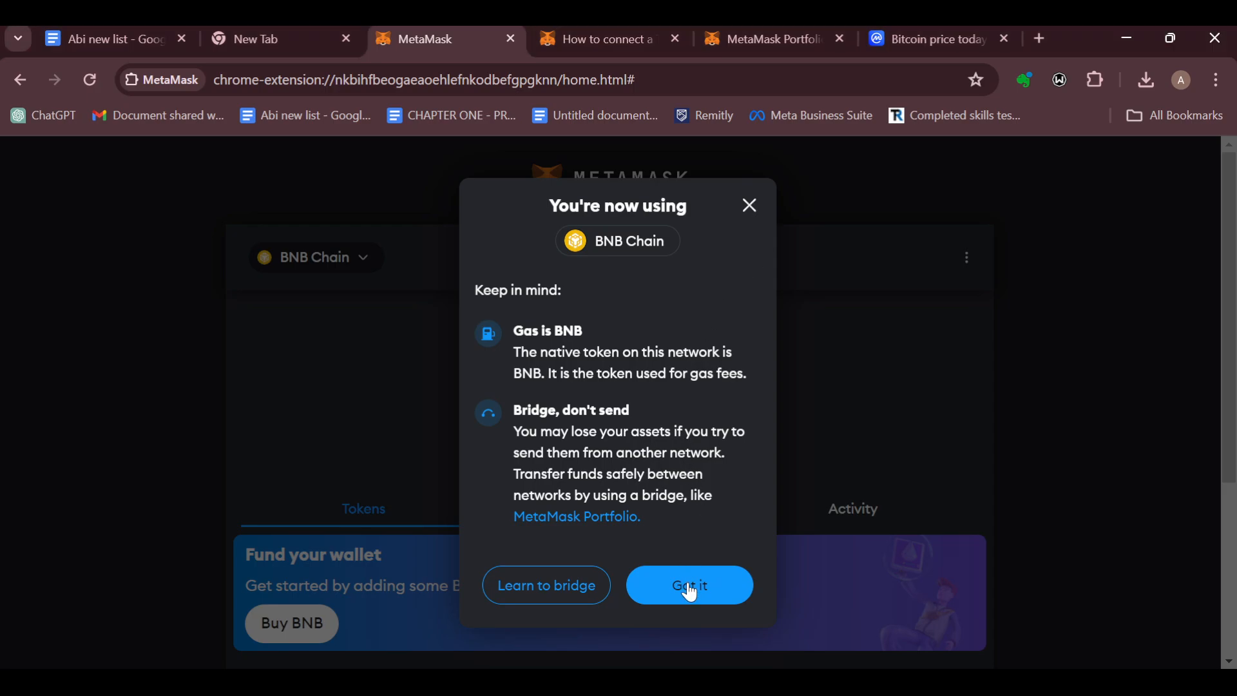
- Dismiss the 'You're now using BNB Chain' notice with 'Got it'
left_click(688, 585)
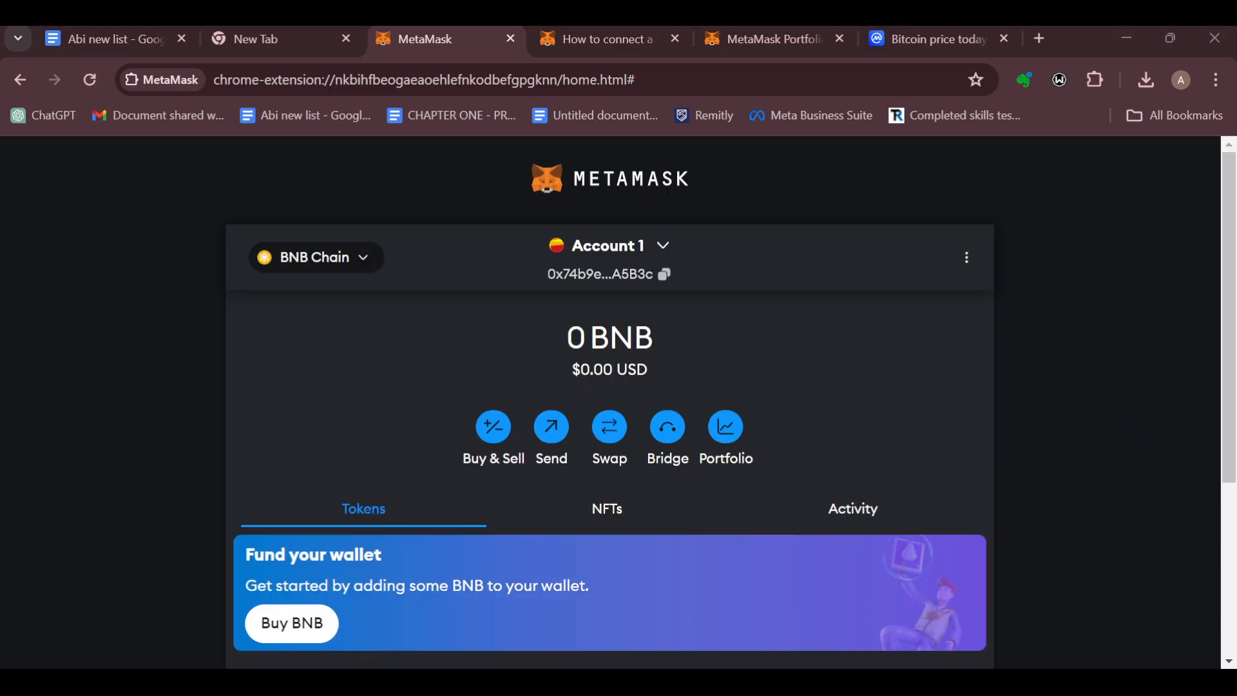
mouse_move(801, 136)
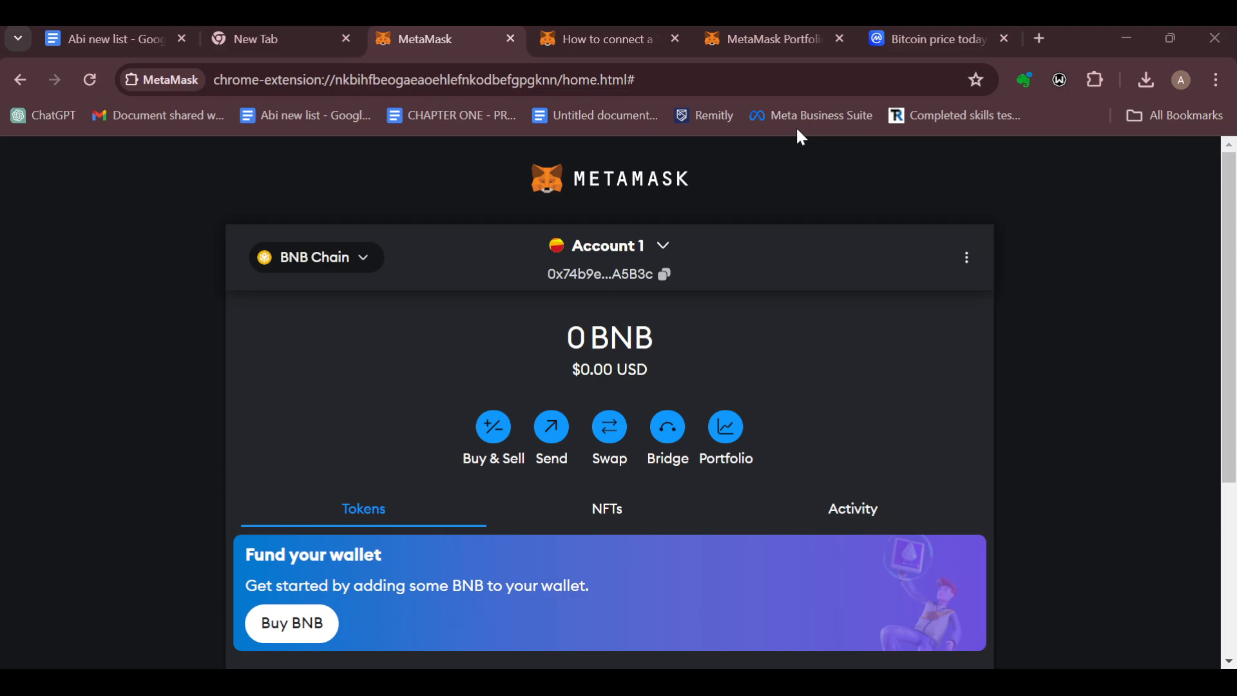
mouse_move(799, 430)
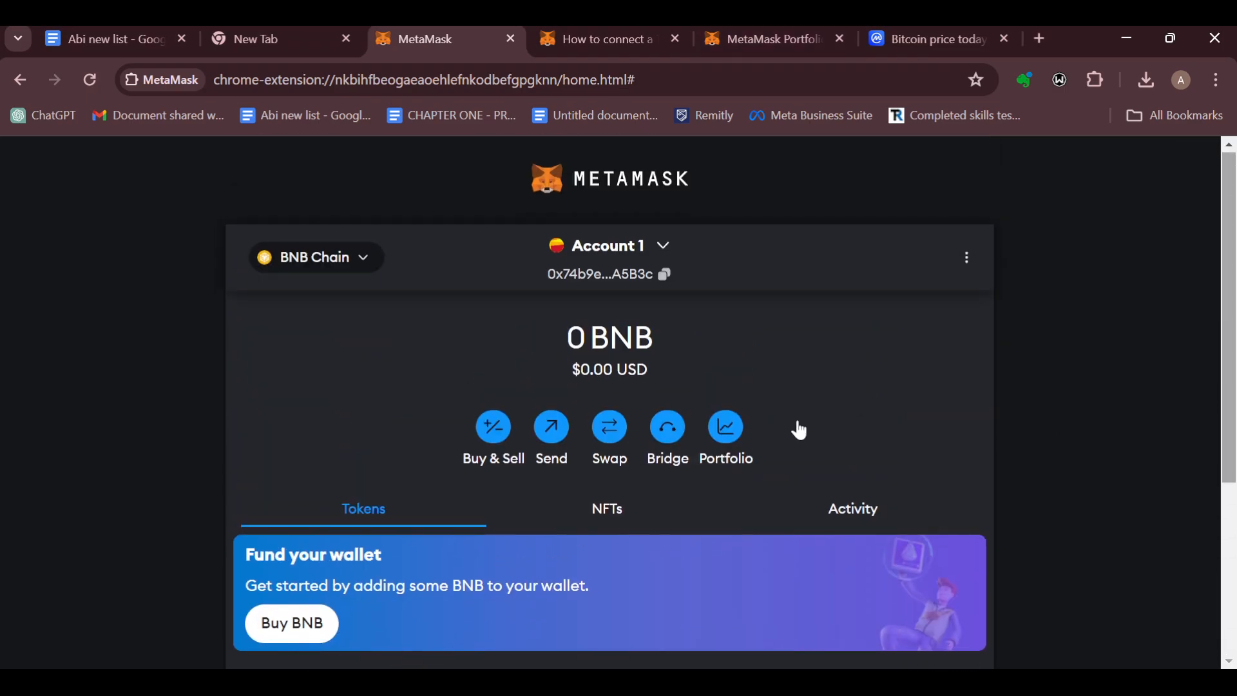
mouse_move(497, 377)
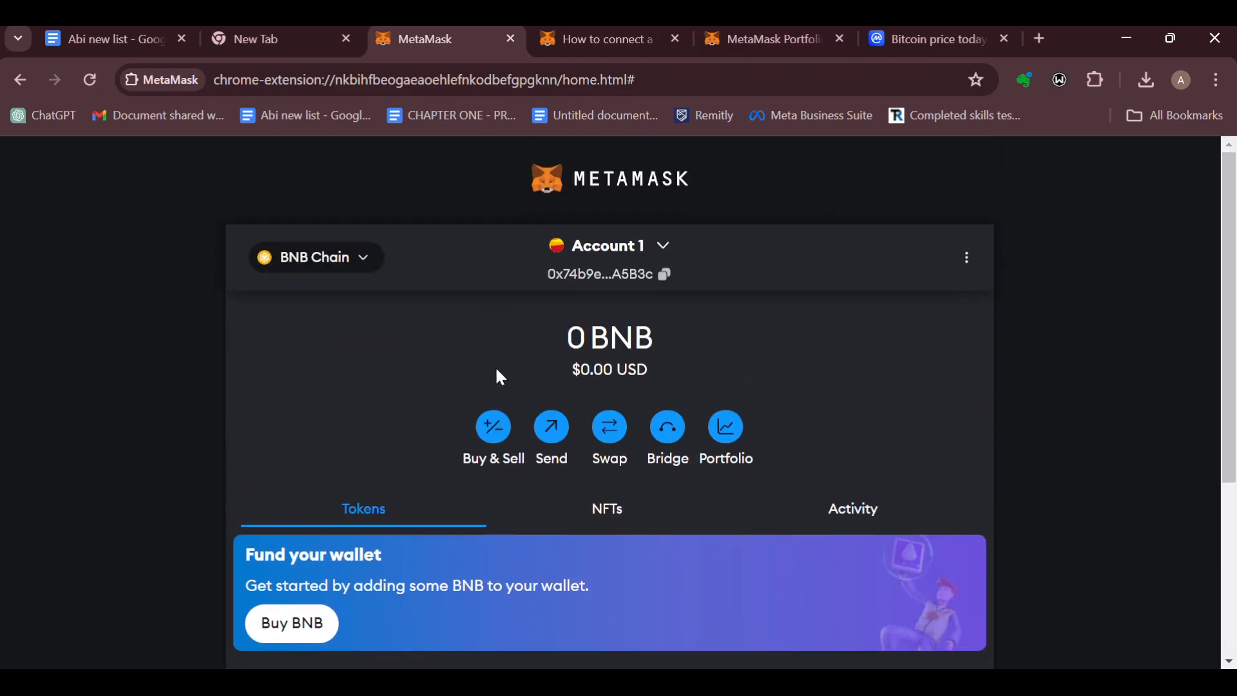
mouse_move(696, 341)
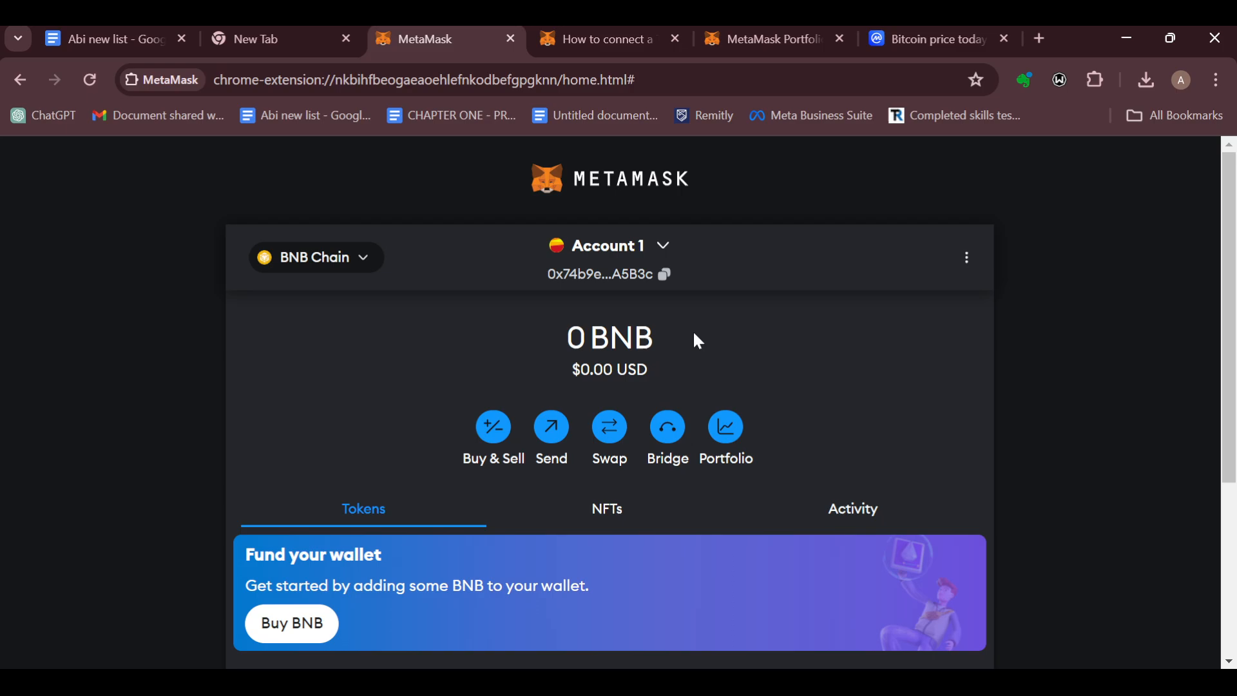
mouse_move(740, 471)
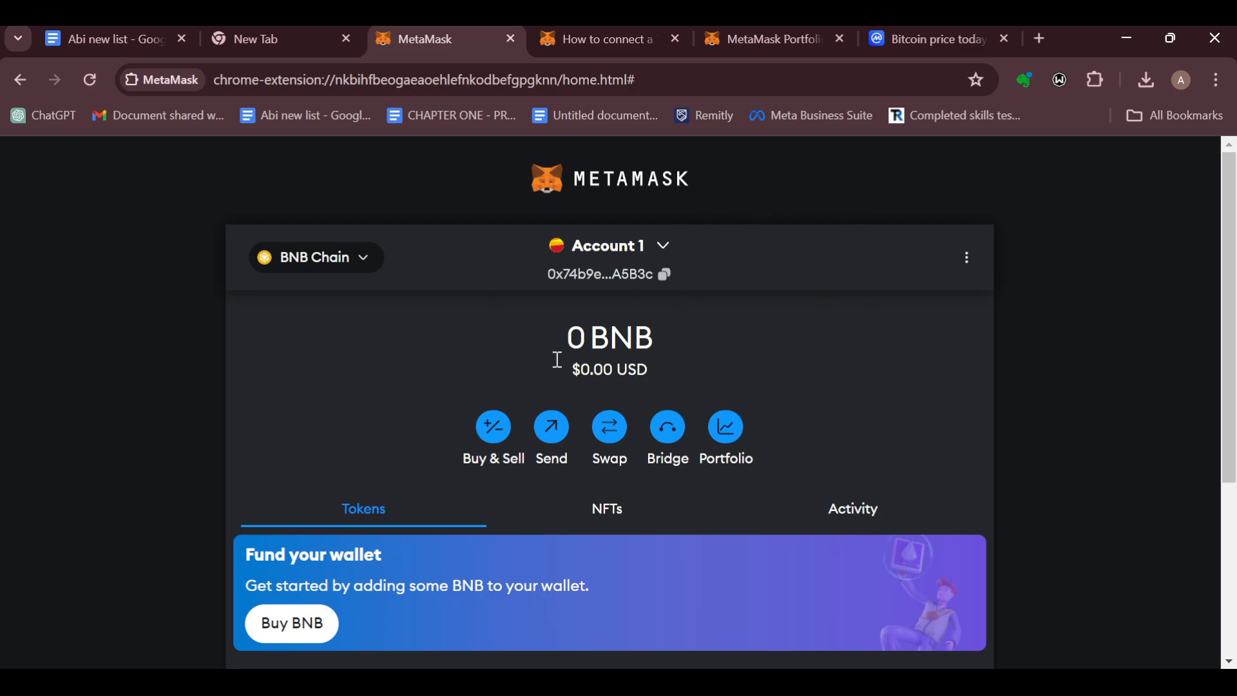
- Scroll down the wallet home to the BNB token entry and 'Import tokens' link
scroll("down", 3)
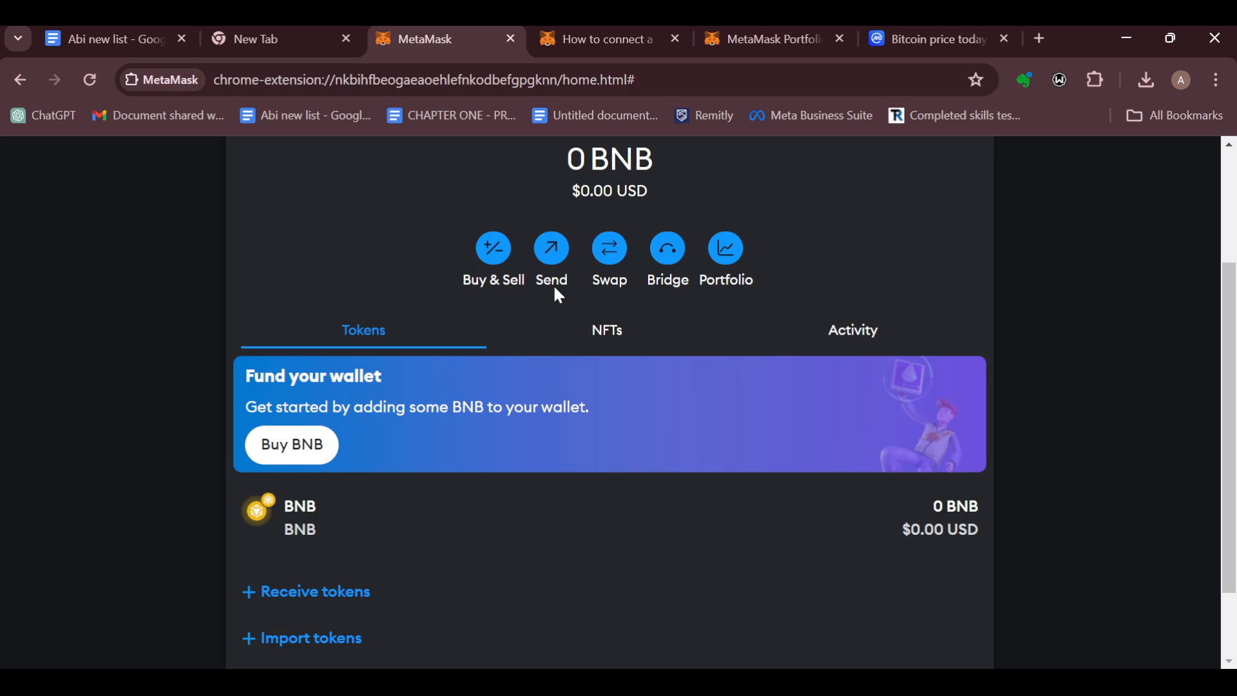
mouse_move(620, 296)
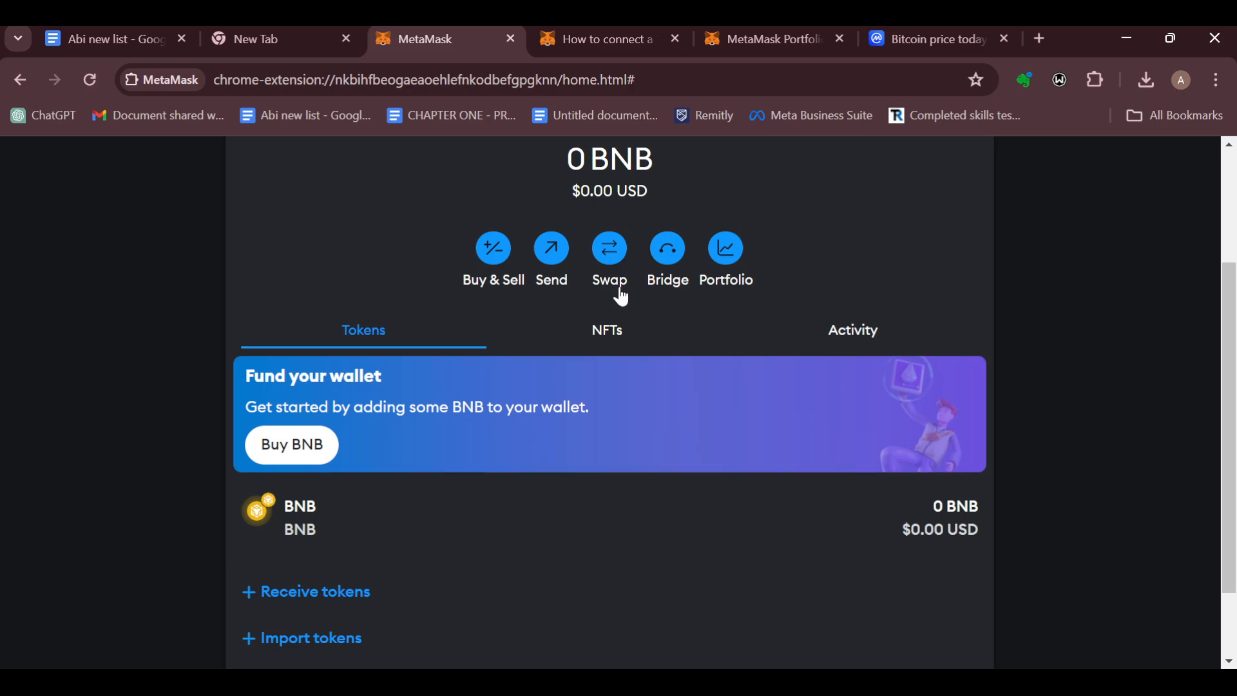
mouse_move(603, 442)
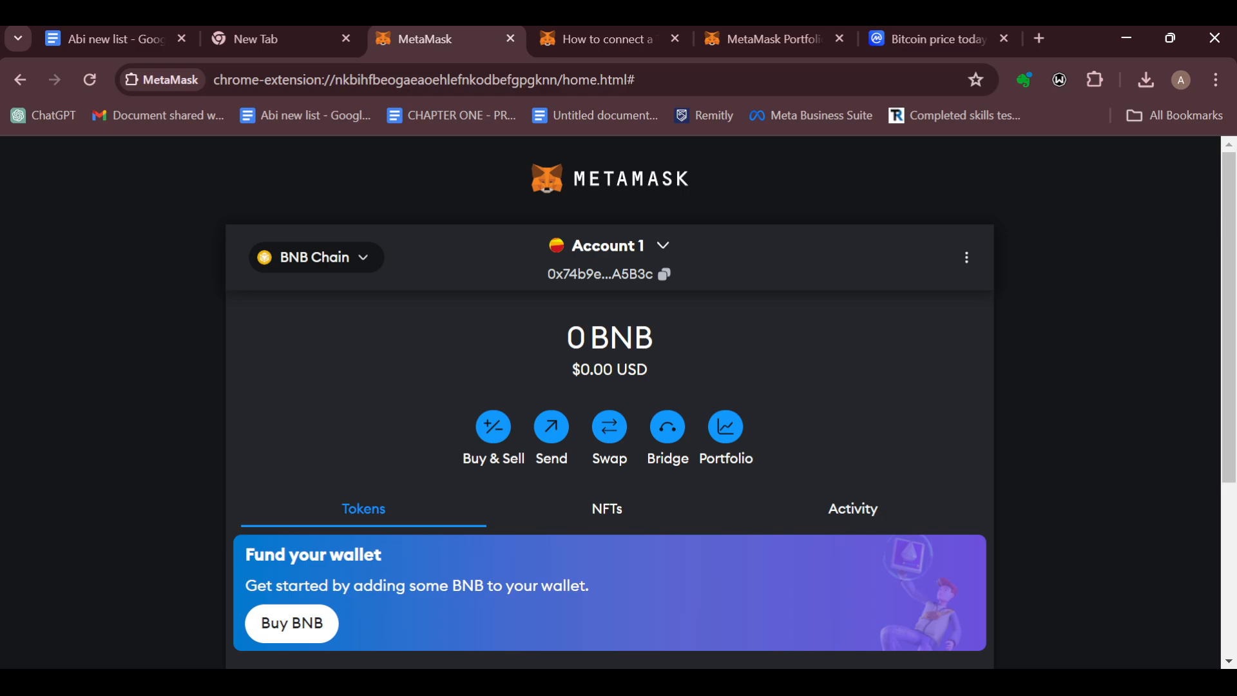
scroll("down", 3)
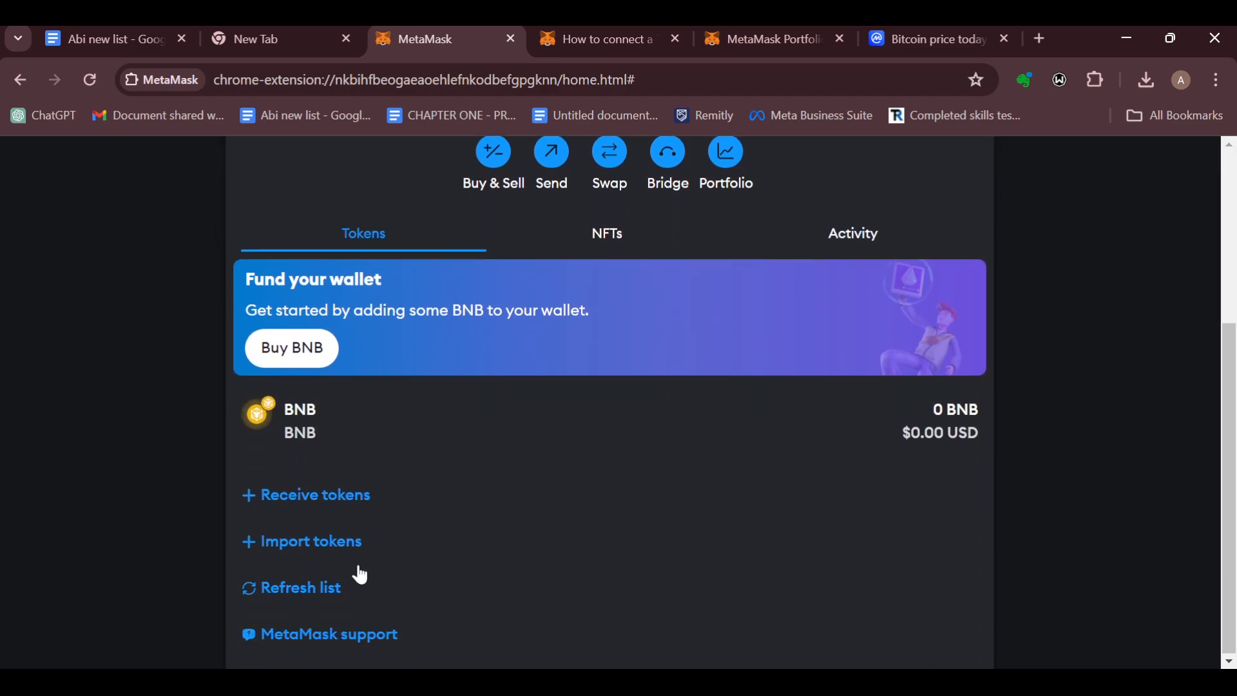
mouse_move(310, 541)
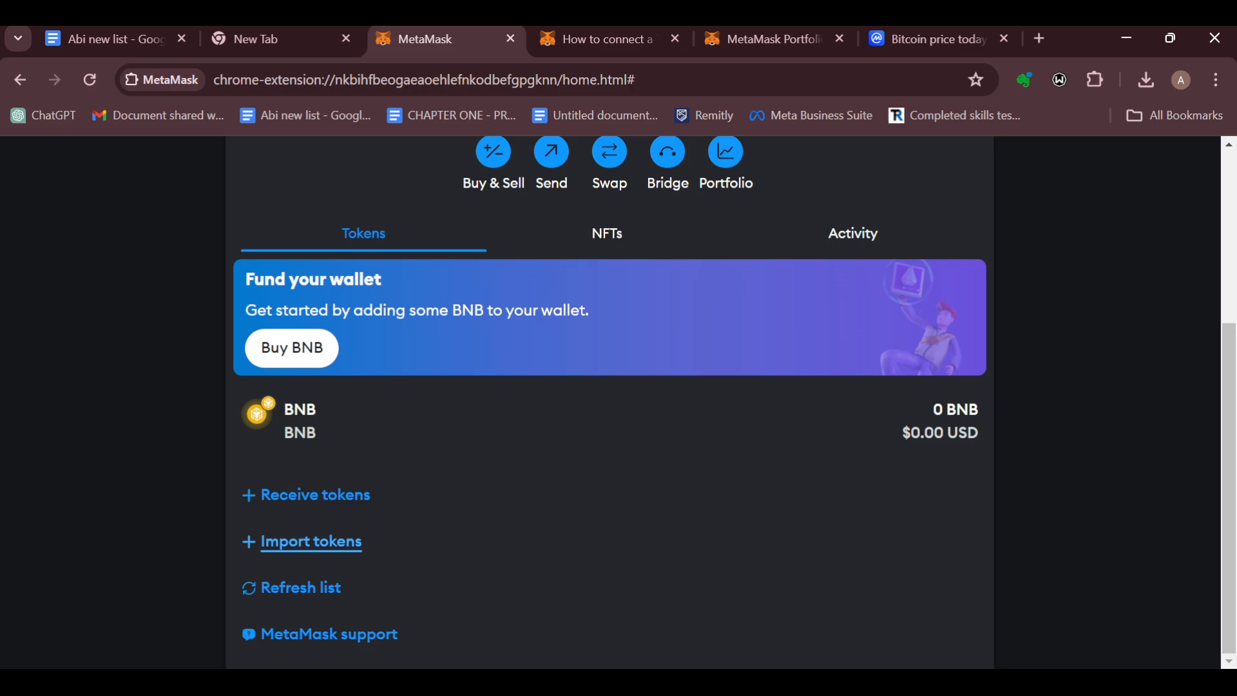
- Open Import tokens and switch to the Custom token tab
left_click(310, 541)
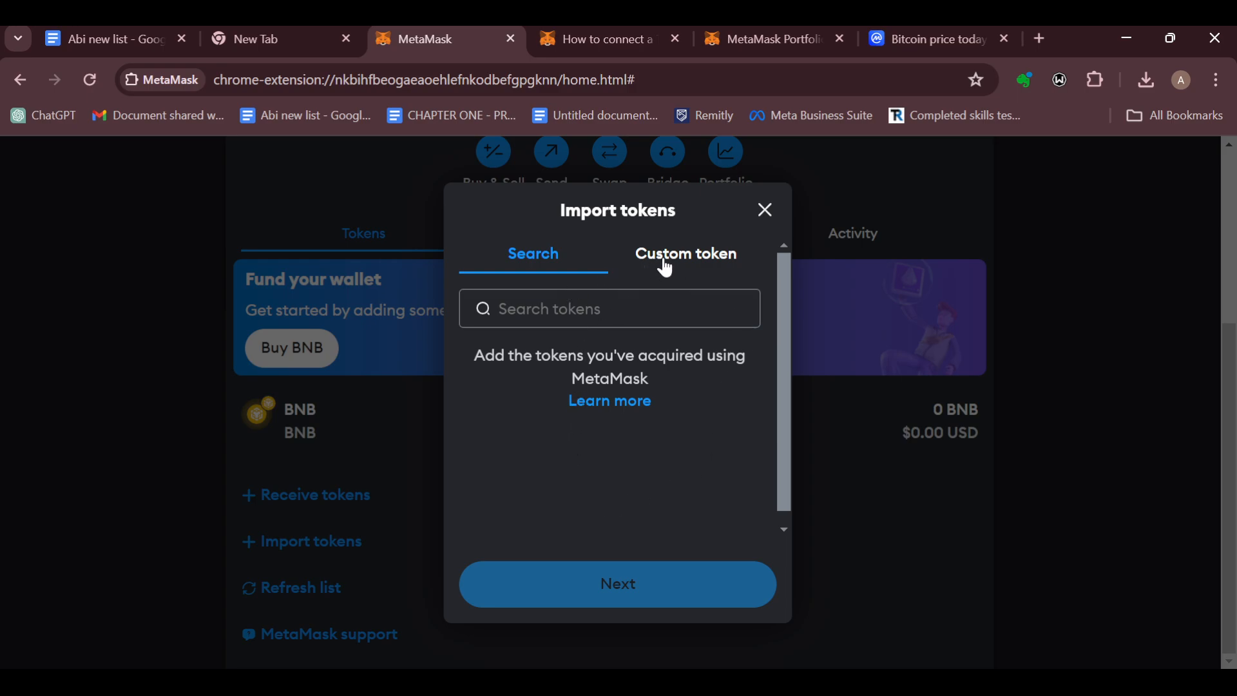
left_click(685, 254)
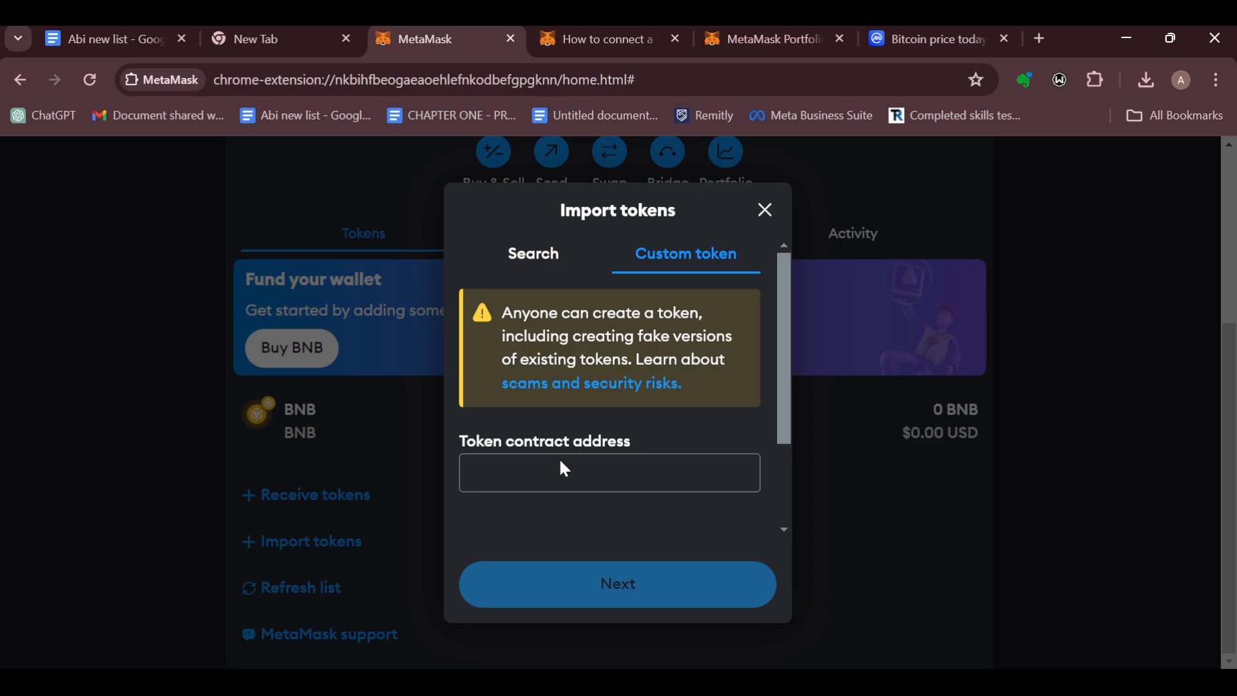
mouse_move(533, 475)
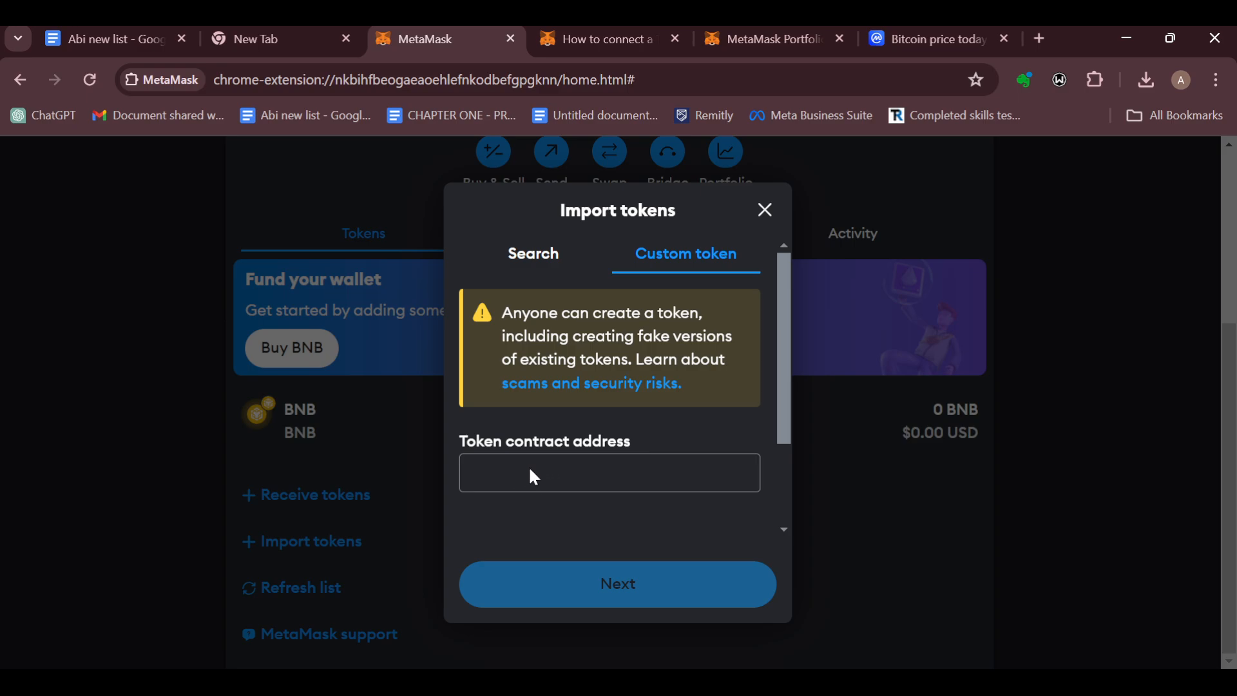
- Enter 'marketcap.com/currencies/shiba-inu/' into the Token contract address field
left_click(608, 473)
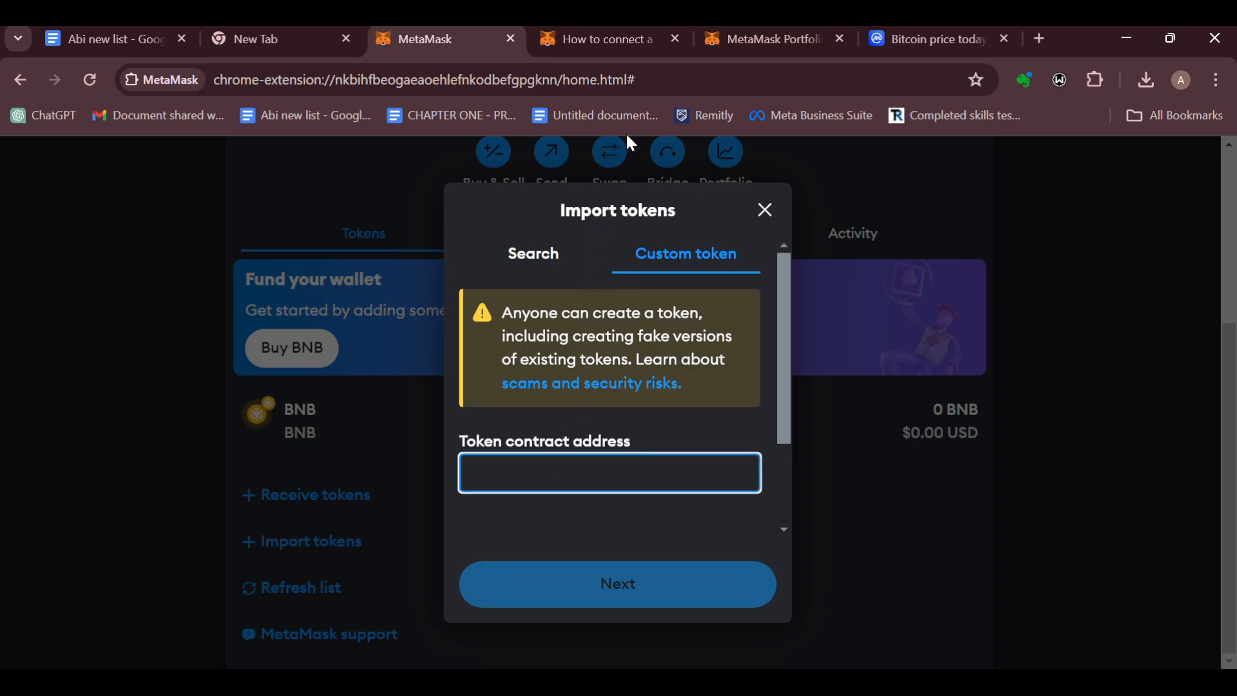
left_click(608, 472)
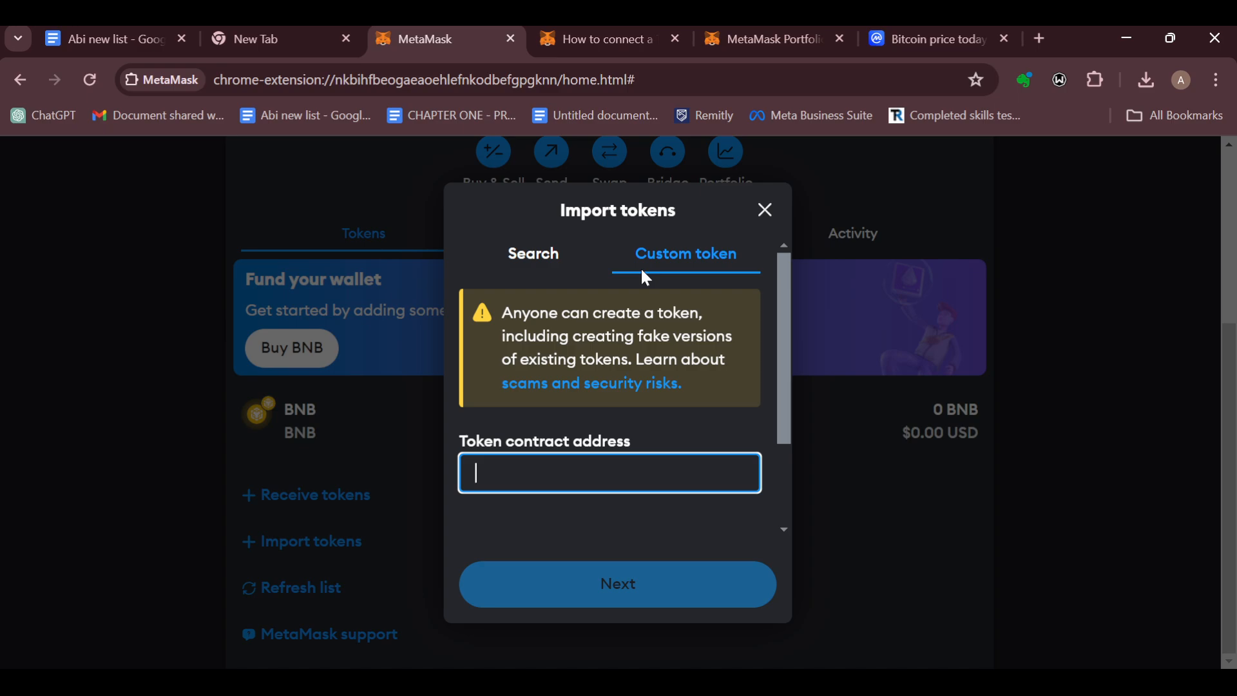
mouse_move(530, 507)
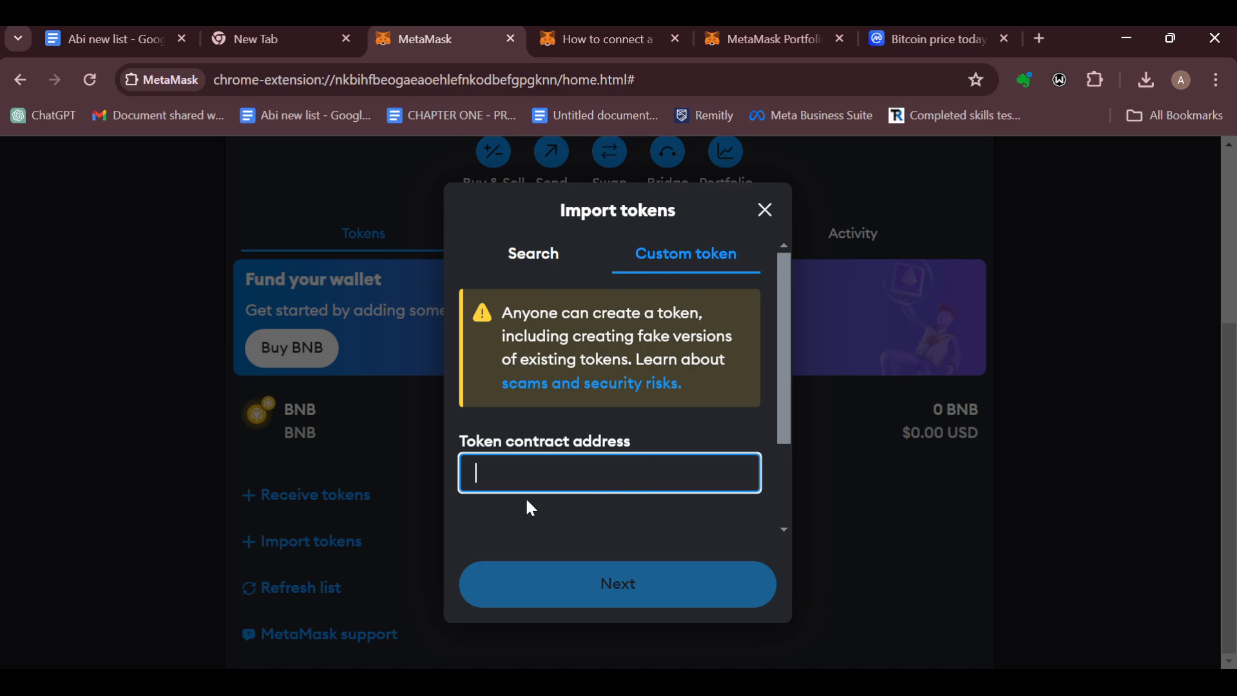
mouse_move(544, 474)
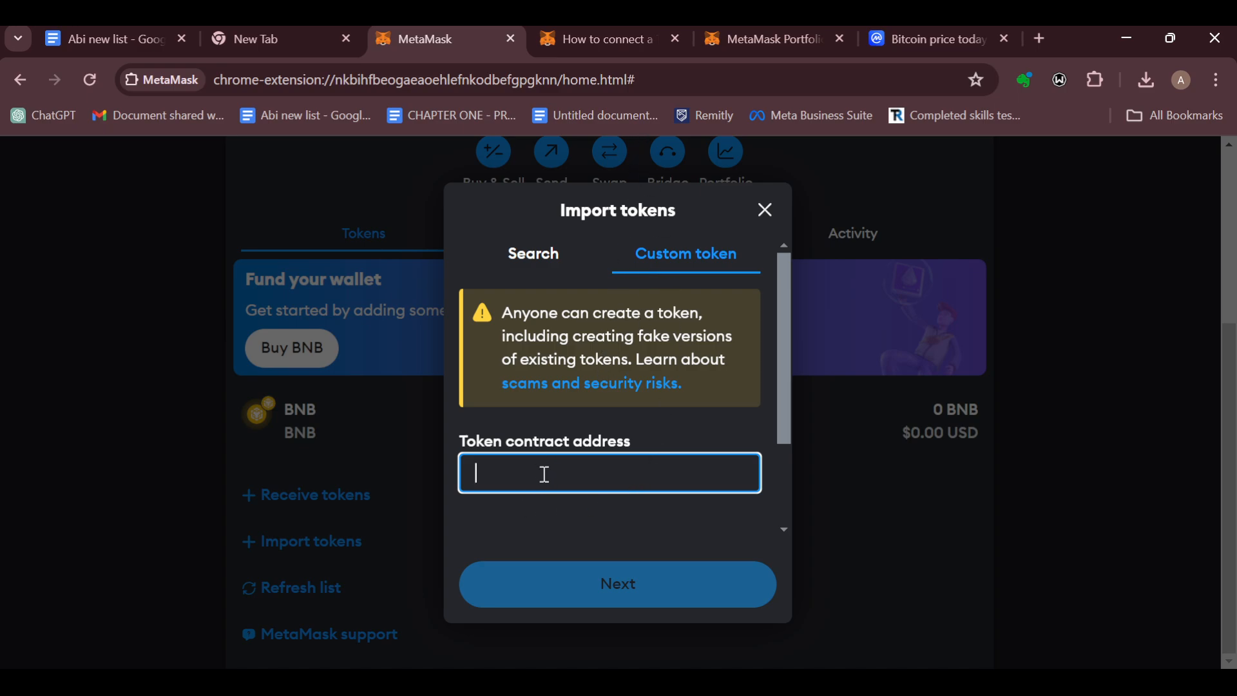
type("marketcap.com/currencies/shiba-inu/")
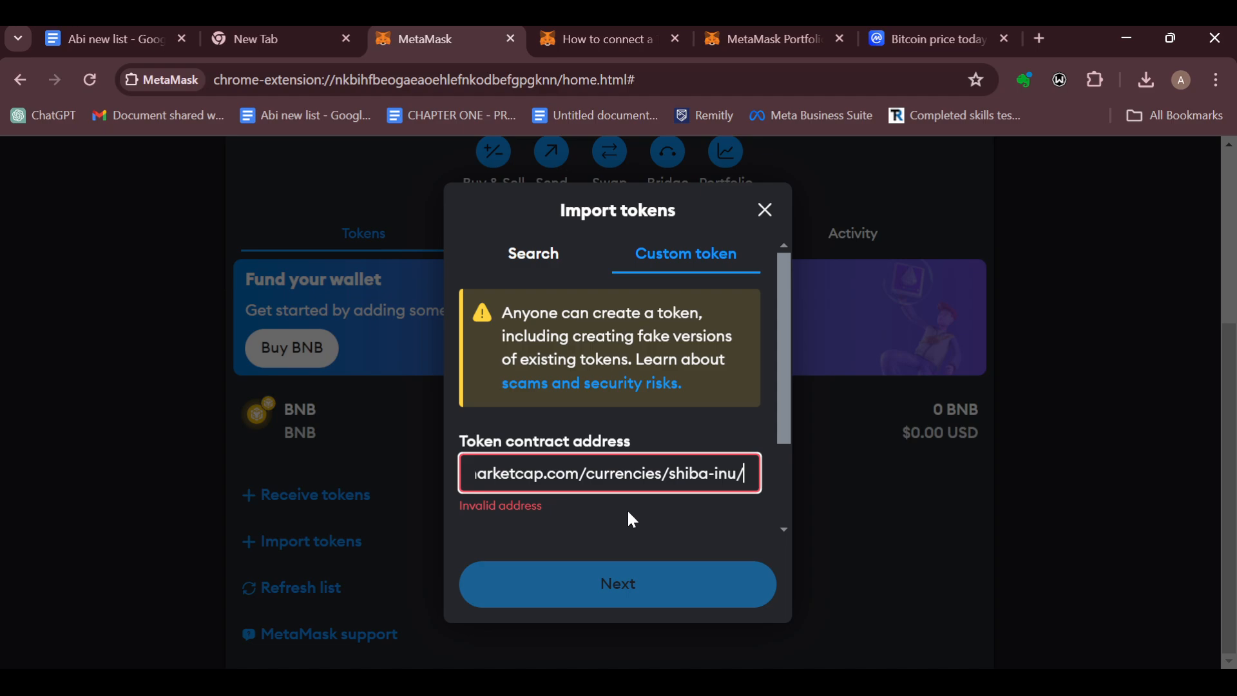